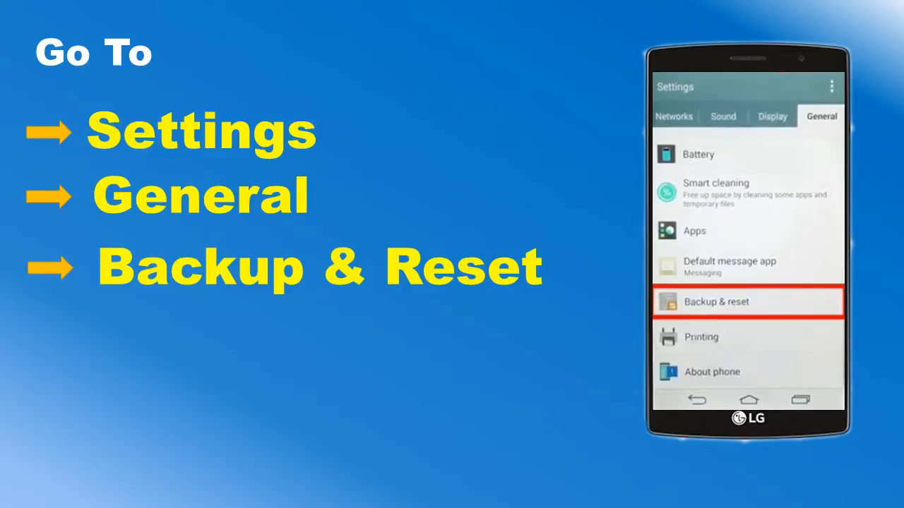
Open Backup & reset, choose Reset phone, and agree to Erase everything
{"action": "left_click", "coordinate": [747, 302]}
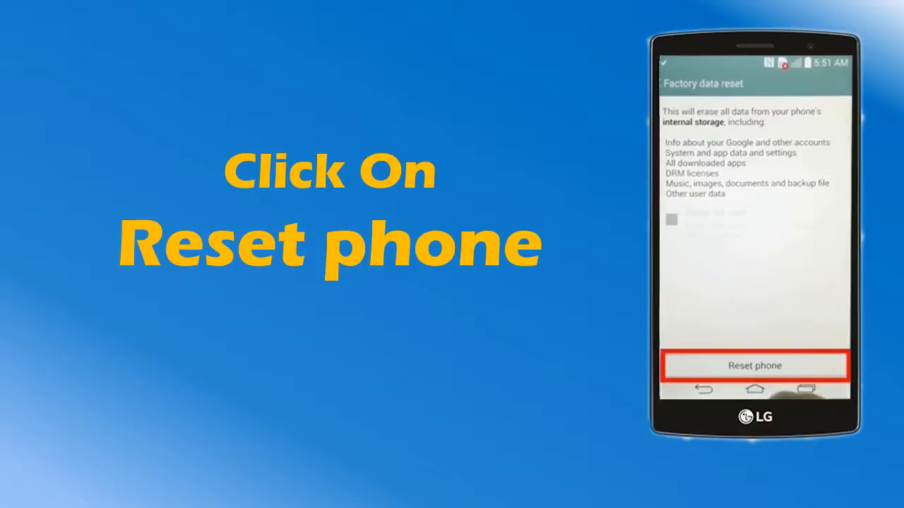
{"action": "left_click", "coordinate": [754, 366]}
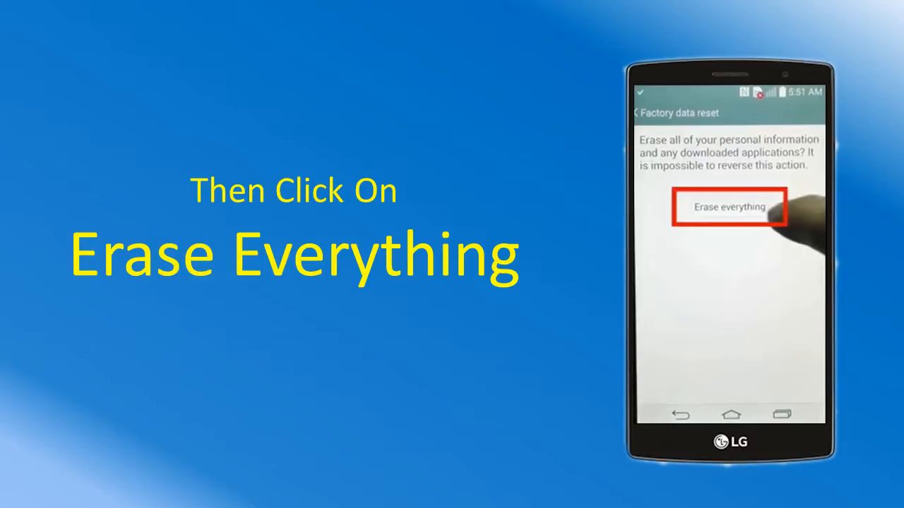
{"action": "left_click", "coordinate": [729, 207]}
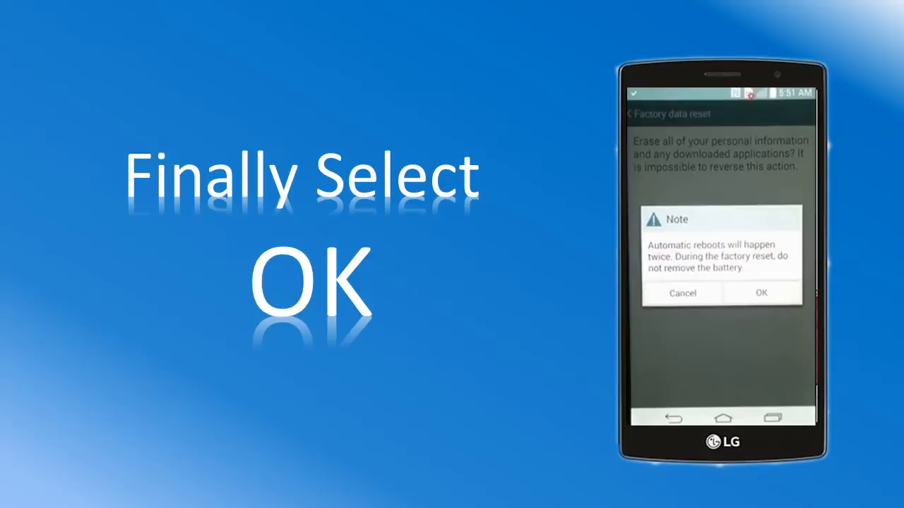